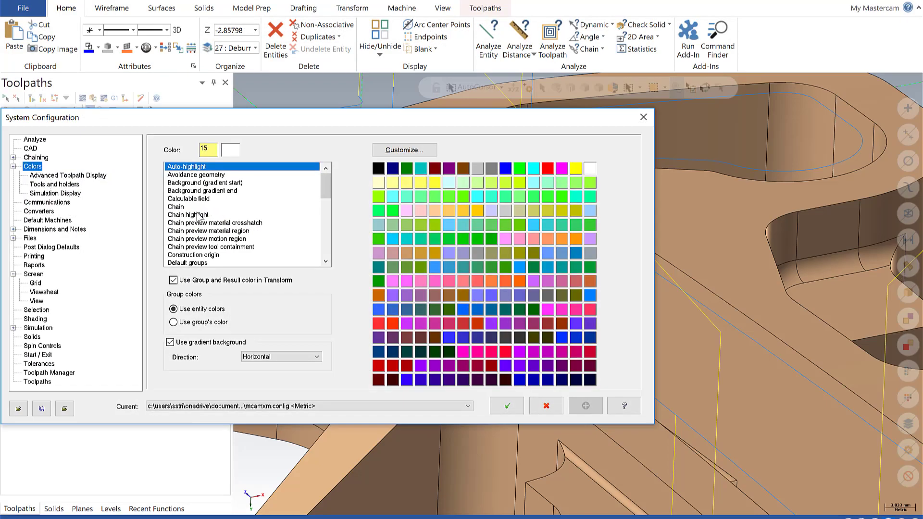
Step: Set Chain highlight to green colour 86 and save it to the configuration file
click(188, 214)
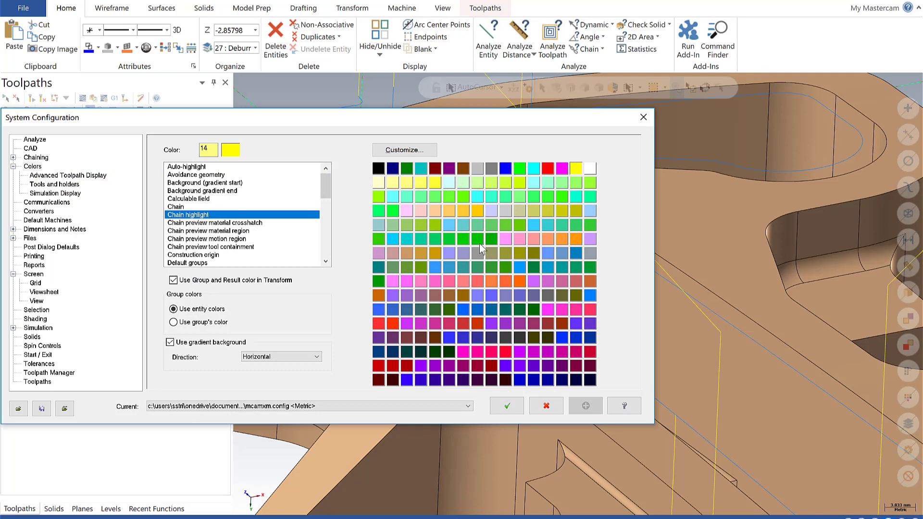
mouse_move(543, 232)
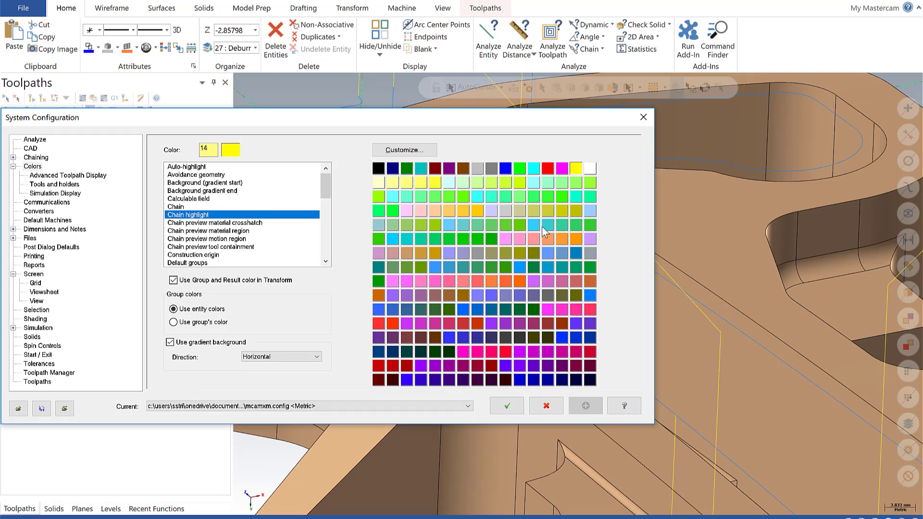
mouse_move(436, 429)
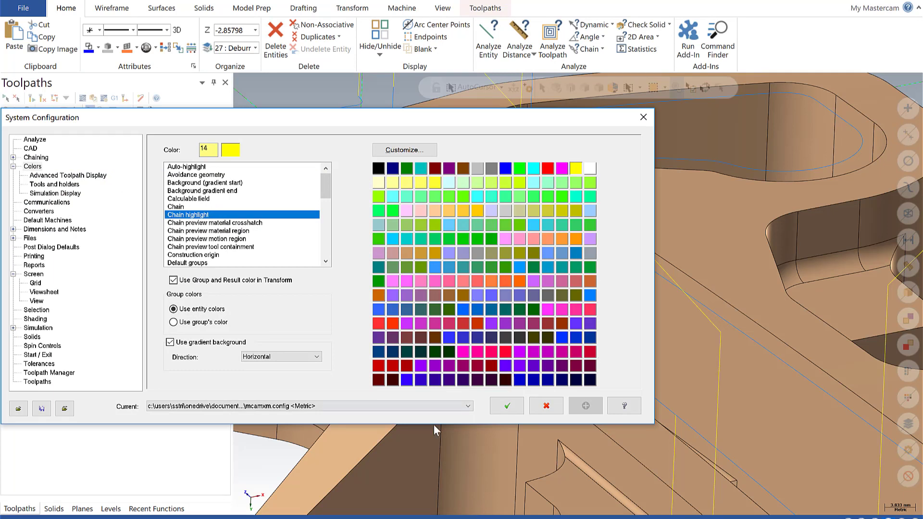
click(462, 240)
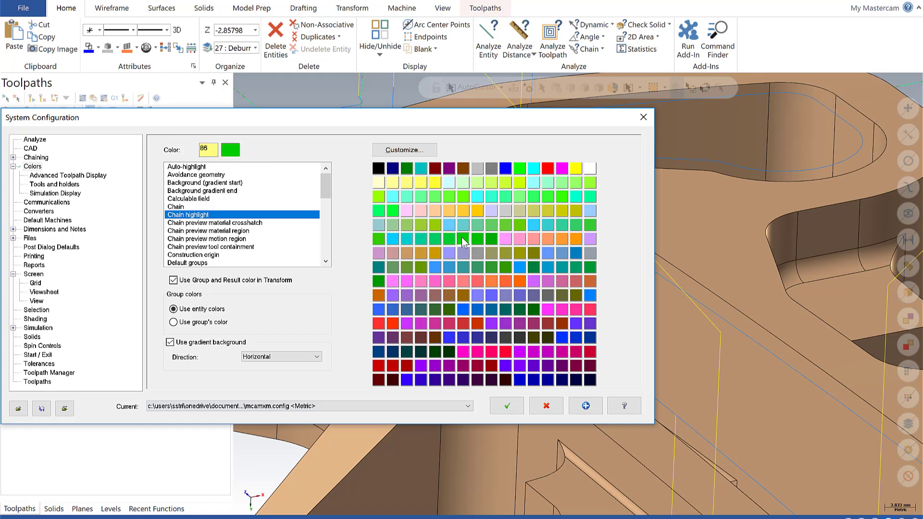
click(505, 406)
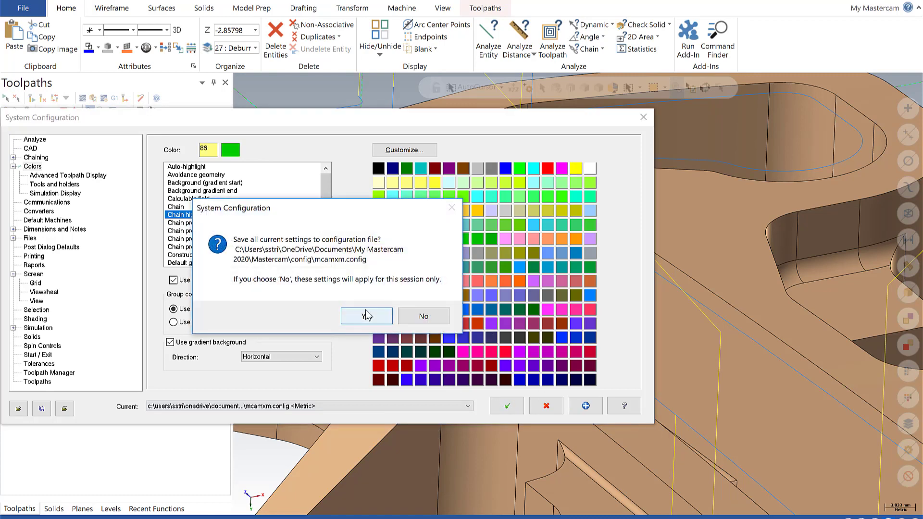
click(365, 317)
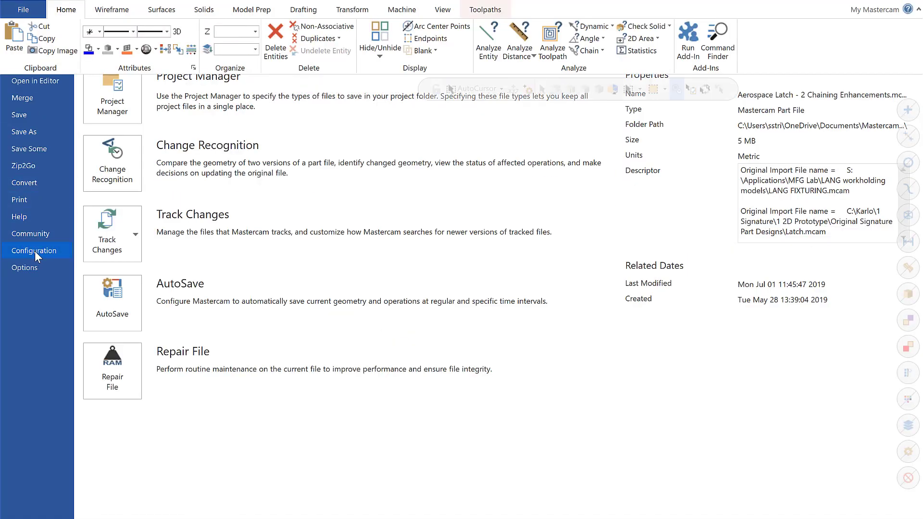
Step: Bring up System Configuration again with the Colors branch expanded
click(33, 250)
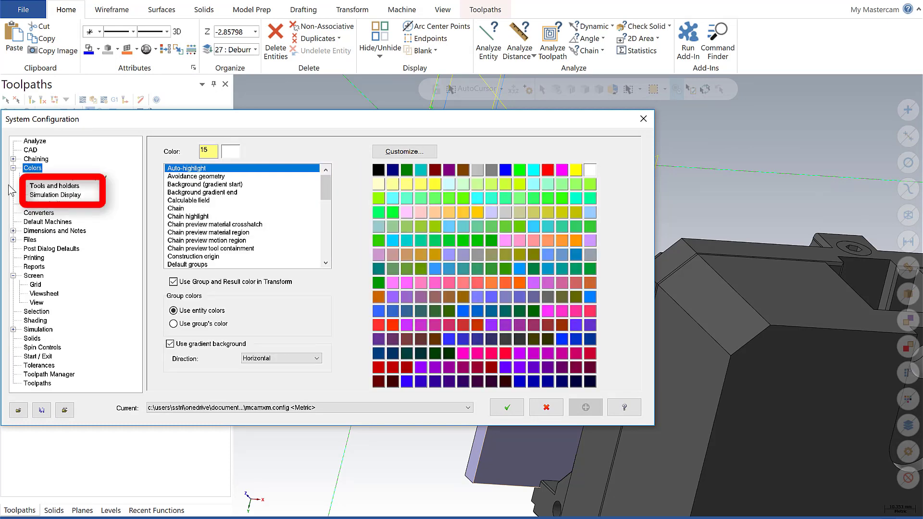
mouse_move(13, 190)
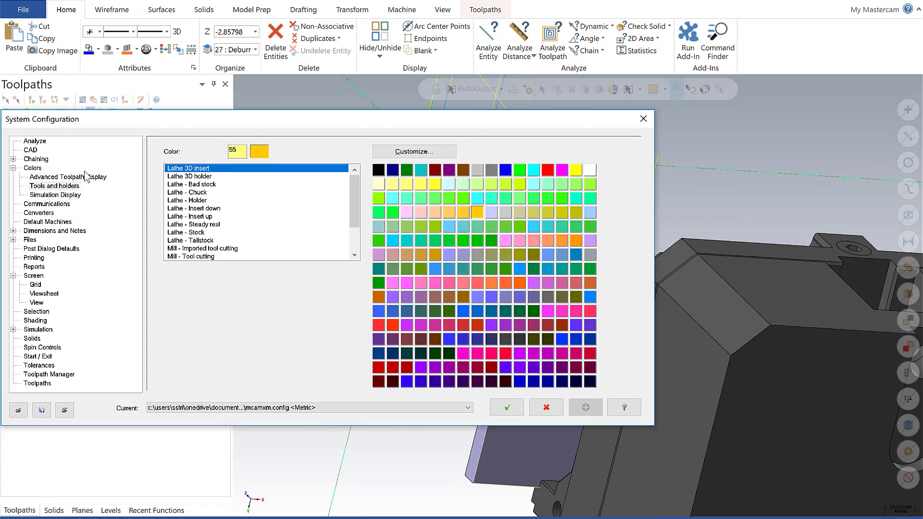
Step: Browse the Tools and holders colour list before viewing the Simulation Display colours
scroll(down, 3)
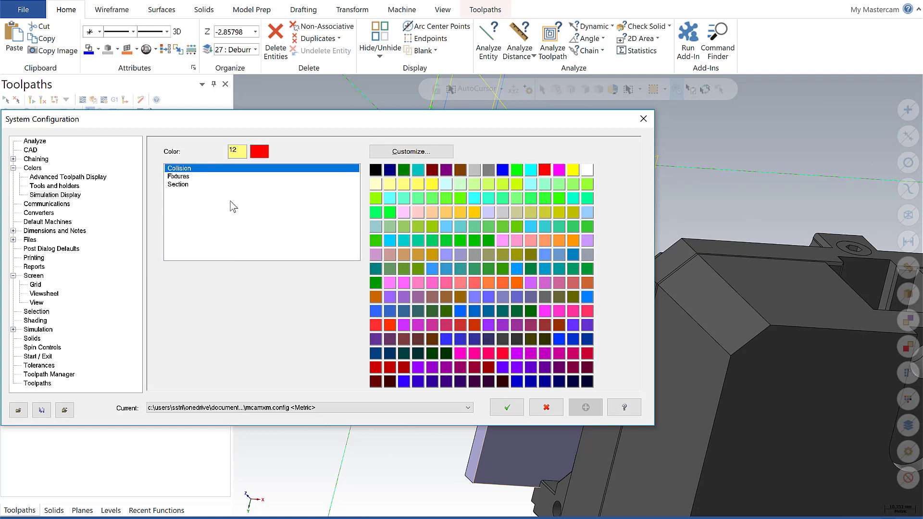
mouse_move(198, 196)
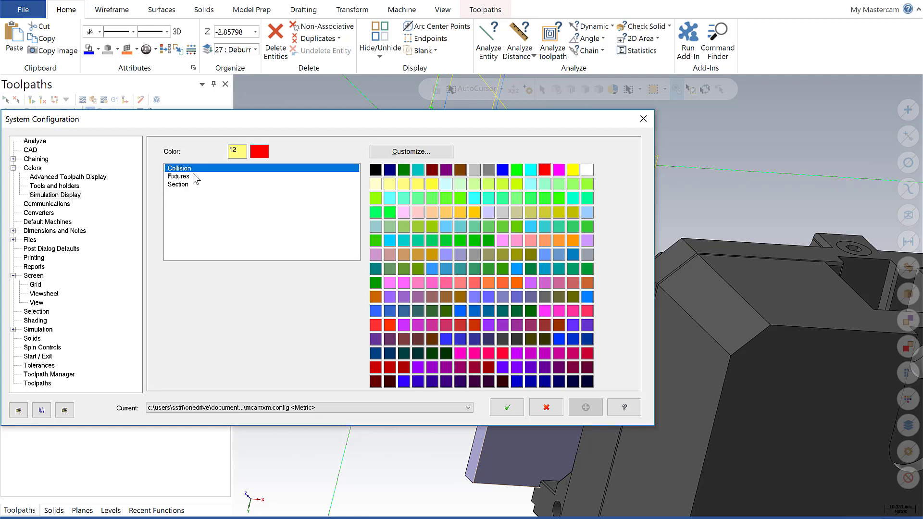
mouse_move(211, 193)
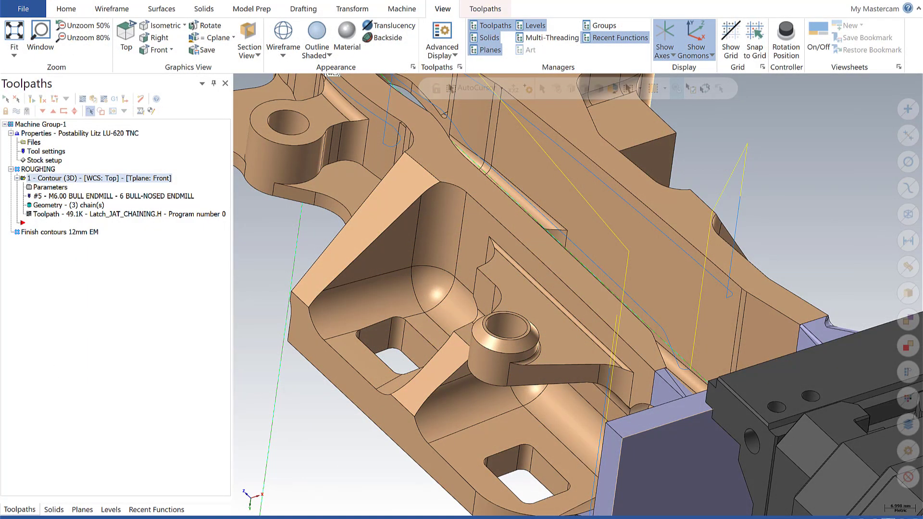
mouse_move(394, 25)
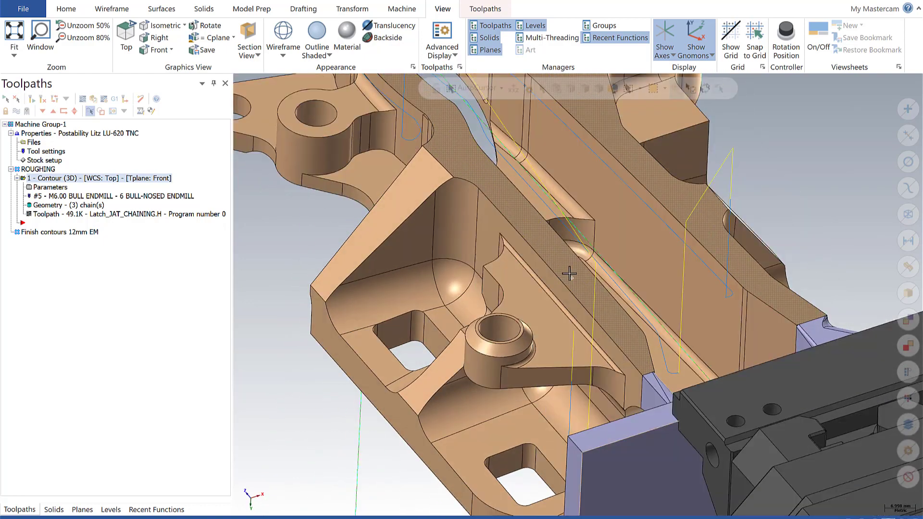
Step: Turn on Translucency so the latch part and fixture solids display see-through
drag(569, 273, 586, 279)
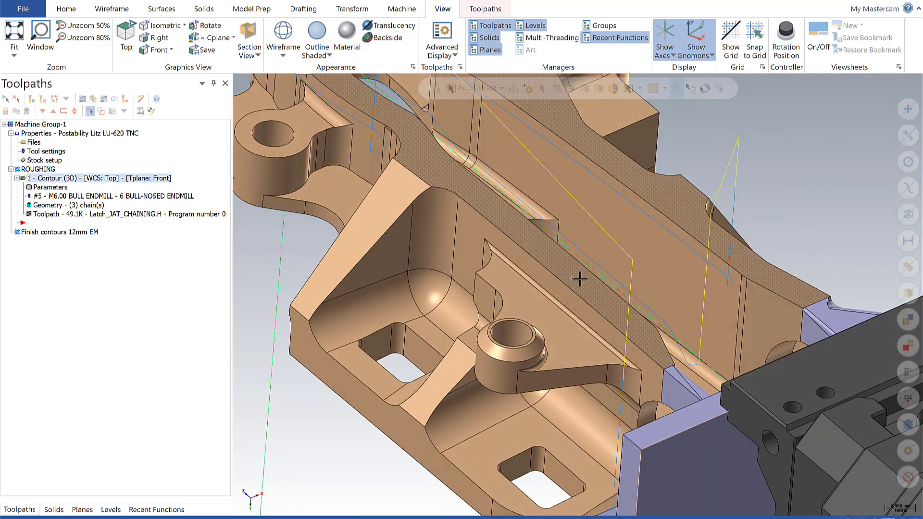
click(390, 25)
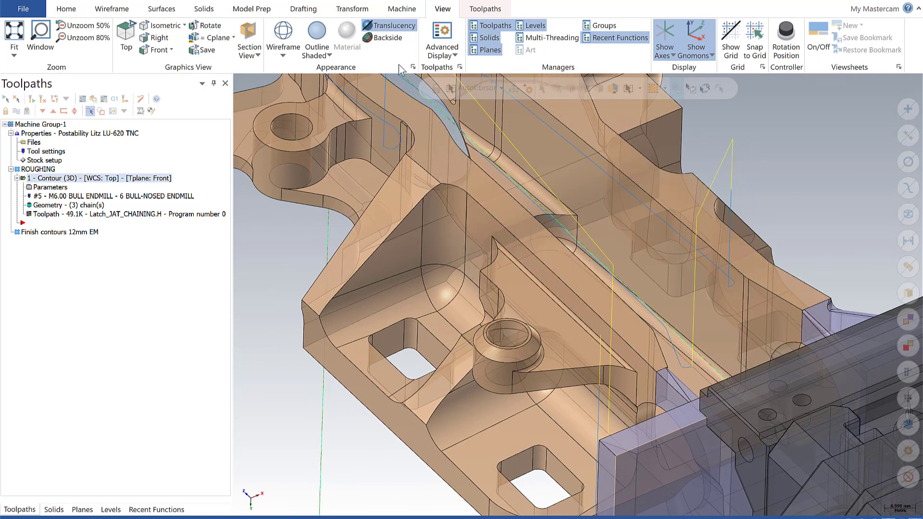
mouse_move(413, 68)
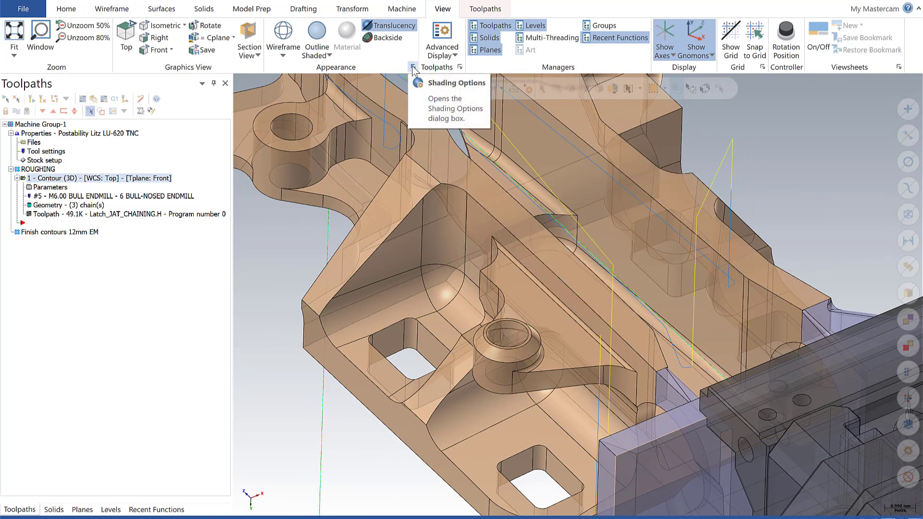
Step: In Shading Options, drag the Translucent view Opacity lower, then back to about halfway
click(413, 67)
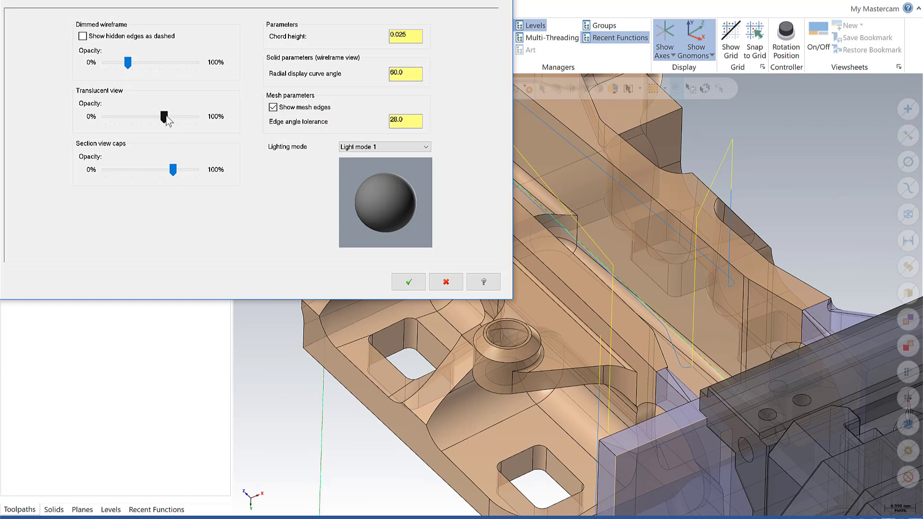
drag(164, 116, 143, 117)
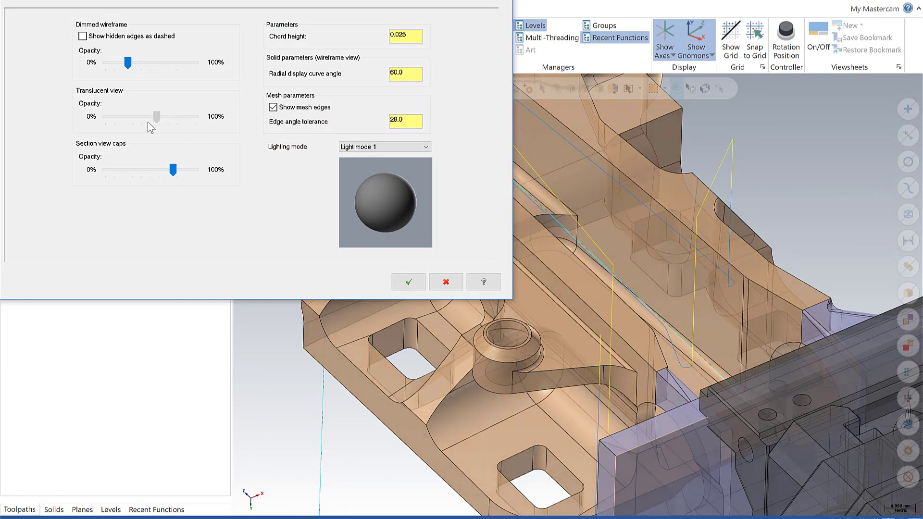
drag(156, 116, 121, 117)
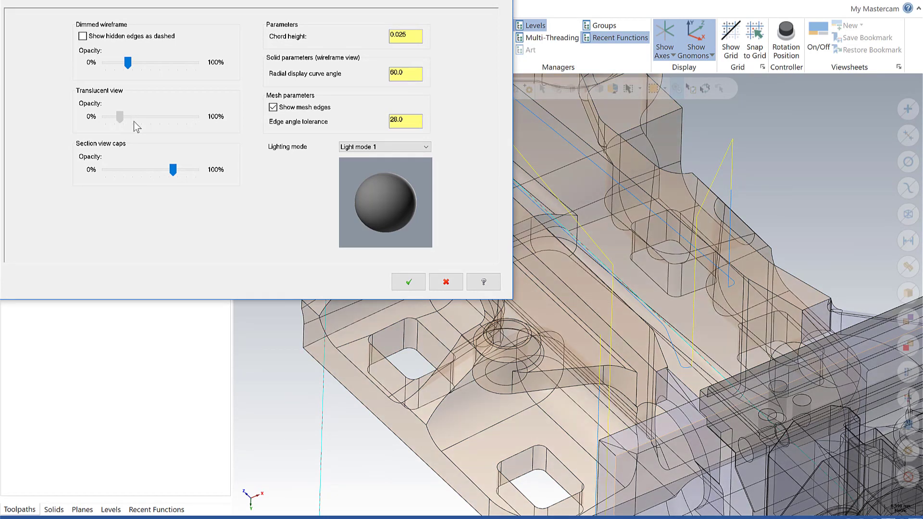
drag(121, 116, 162, 117)
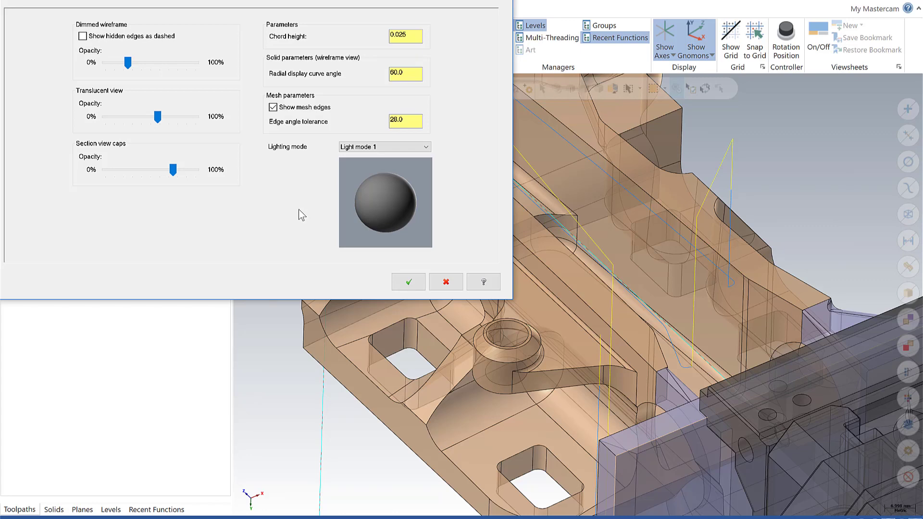
mouse_move(447, 276)
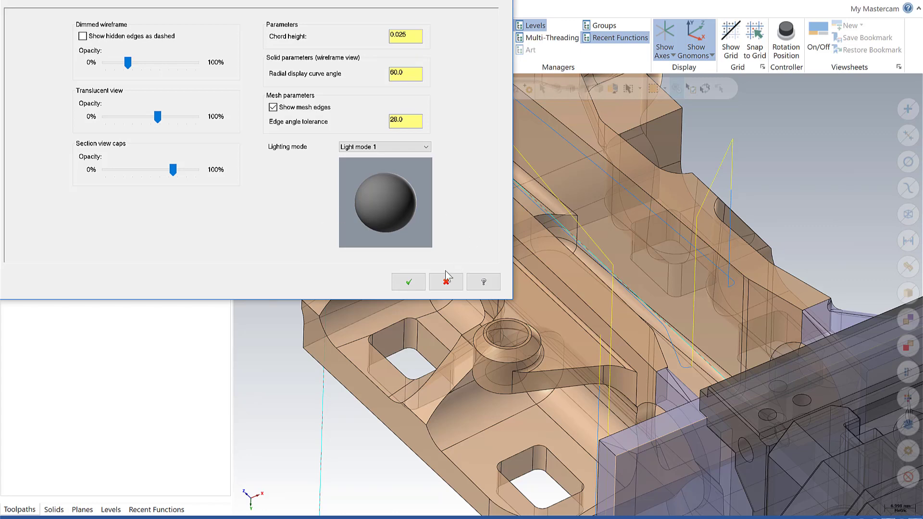